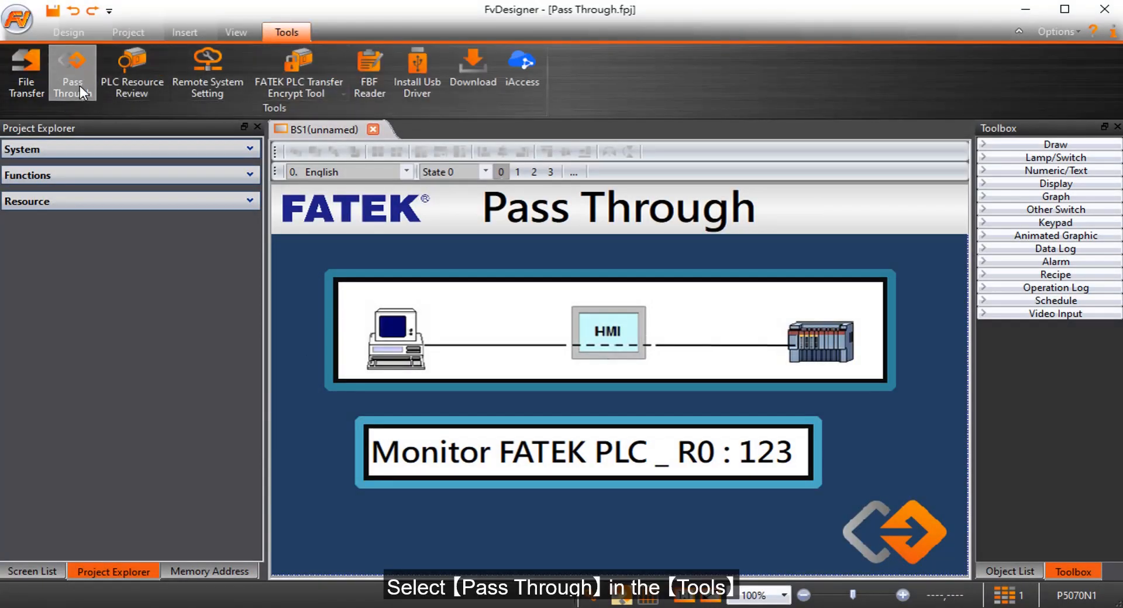
- Open the Pass Through dialog and set the PC-to-HMI connection to USB
{"action": "left_click", "coordinate": [71, 71]}
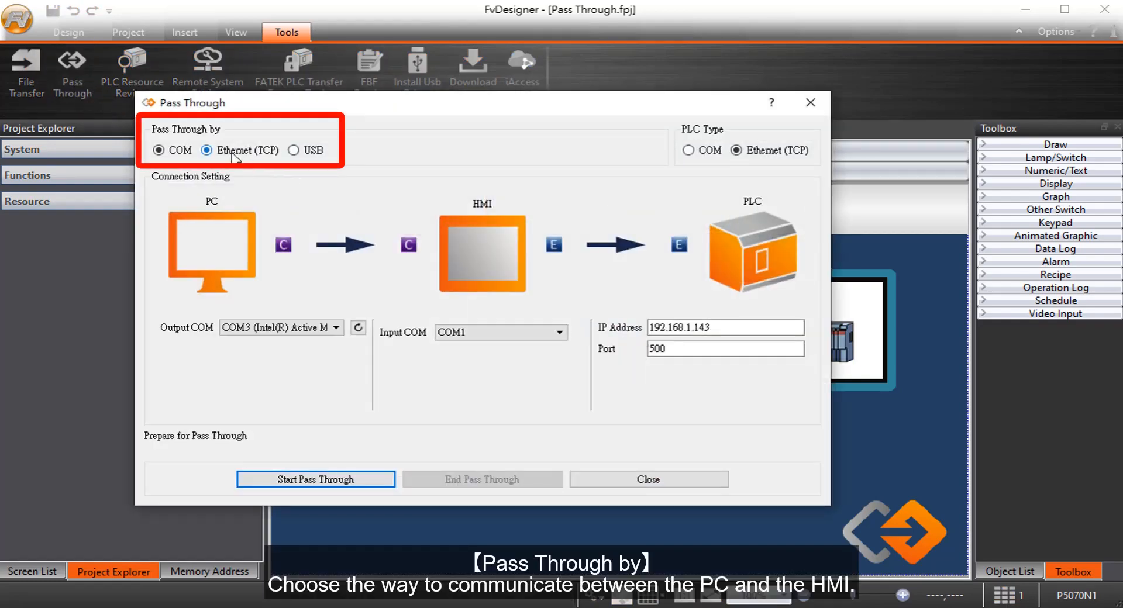
{"action": "left_click", "coordinate": [290, 150]}
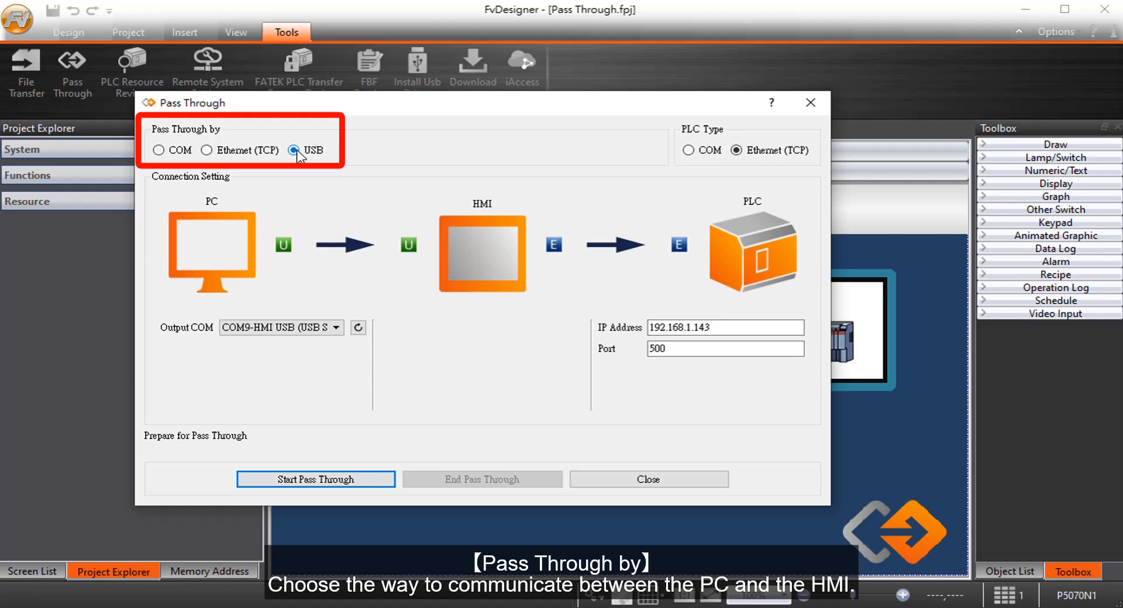
{"action": "mouse_move", "coordinate": [185, 151]}
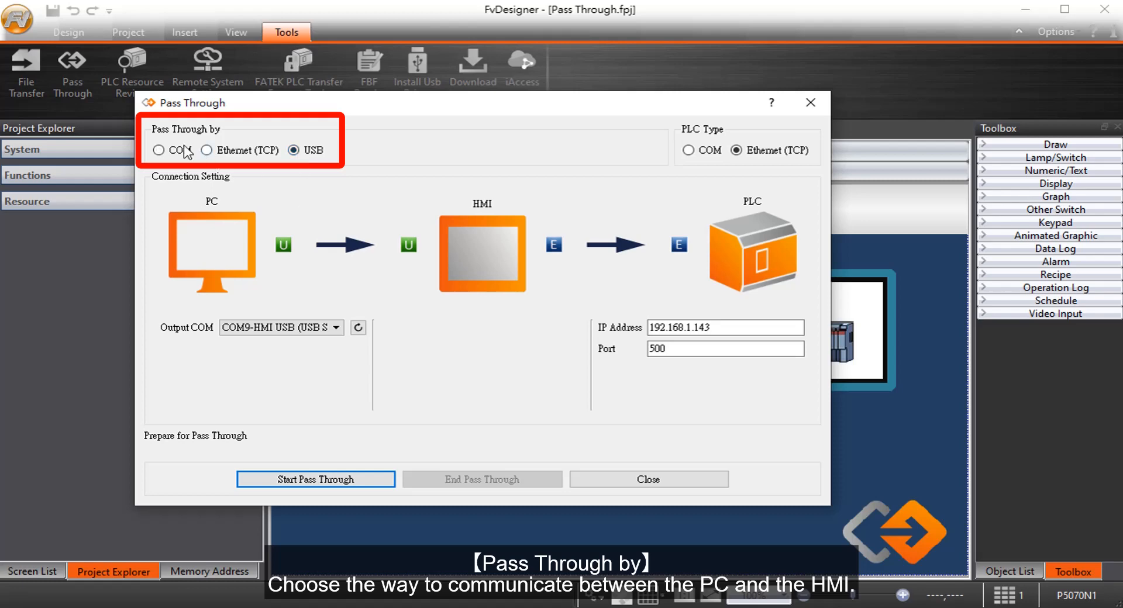
{"action": "left_click", "coordinate": [159, 149]}
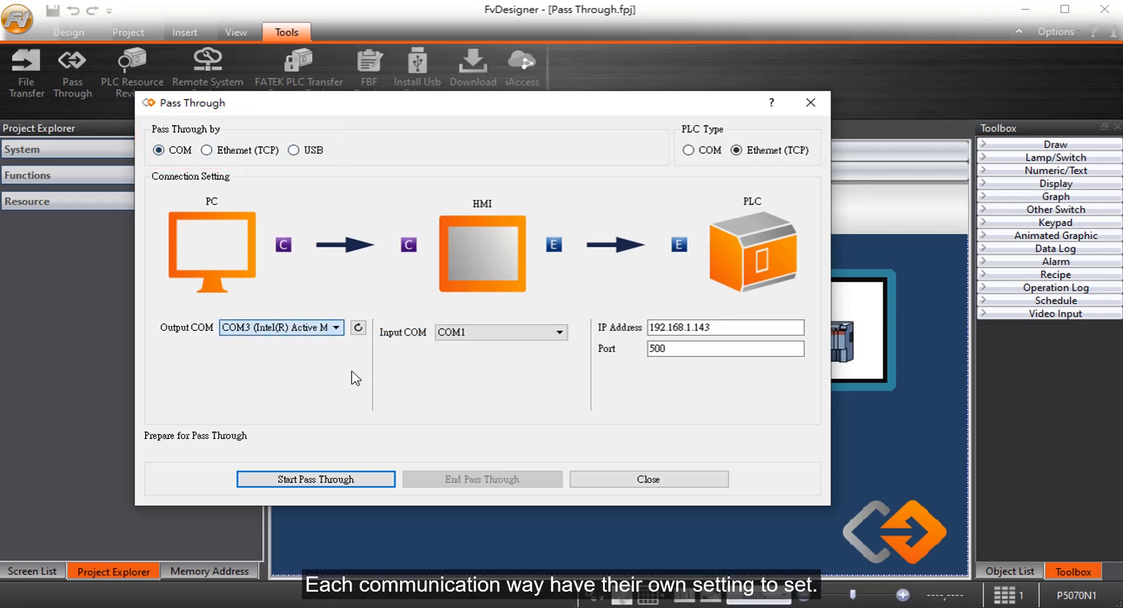
{"action": "left_click", "coordinate": [207, 150]}
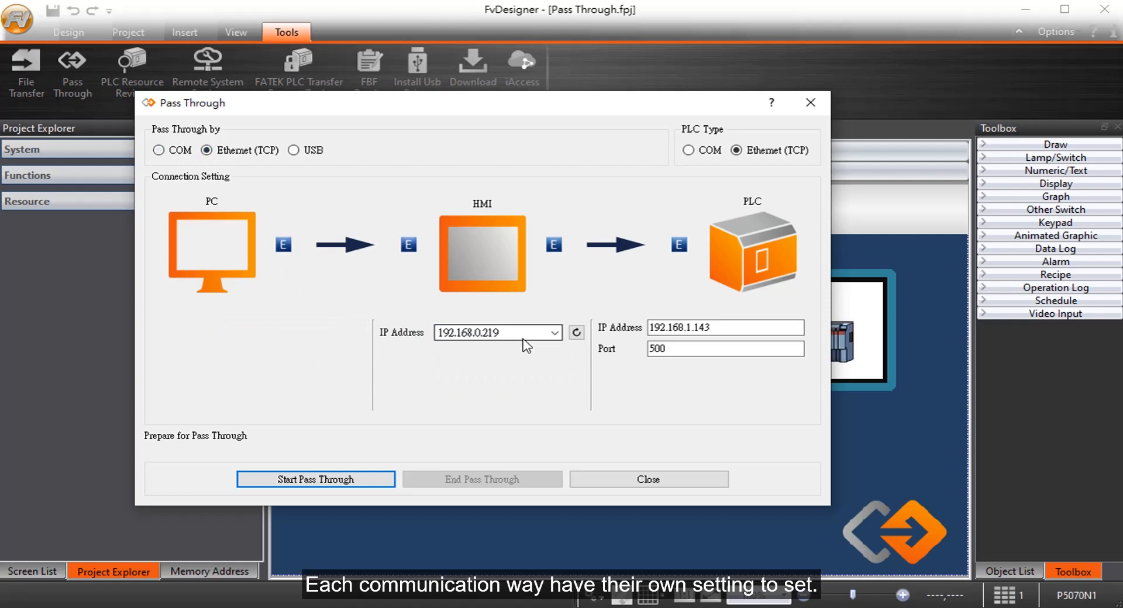
{"action": "left_click", "coordinate": [293, 150]}
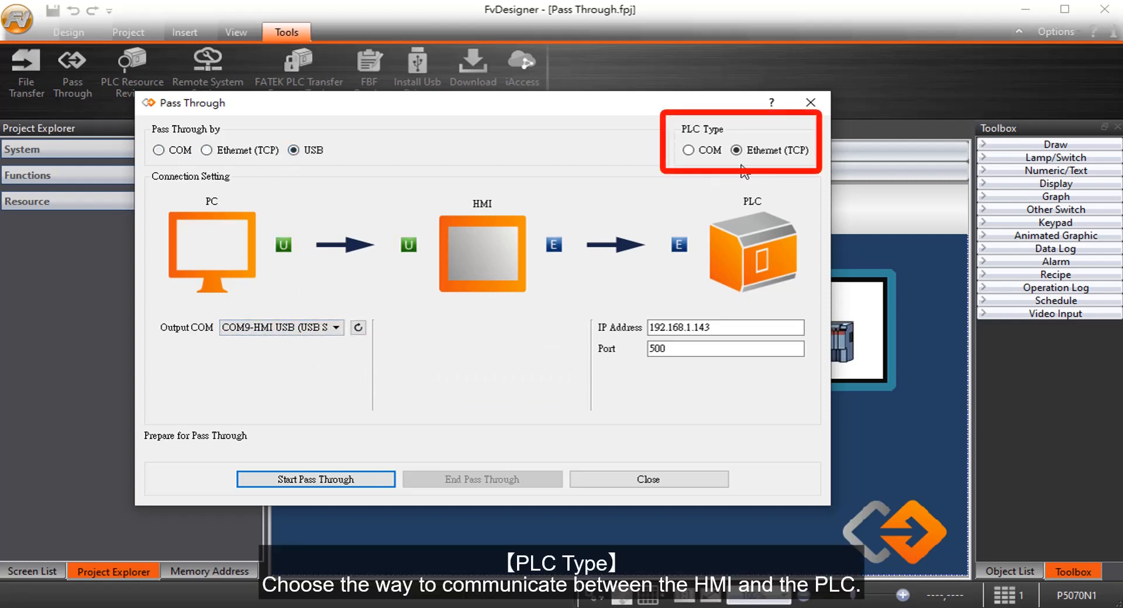
- Set PLC Type to COM with HMI output COM1, keeping Transparent Mode checked
{"action": "left_click", "coordinate": [689, 150]}
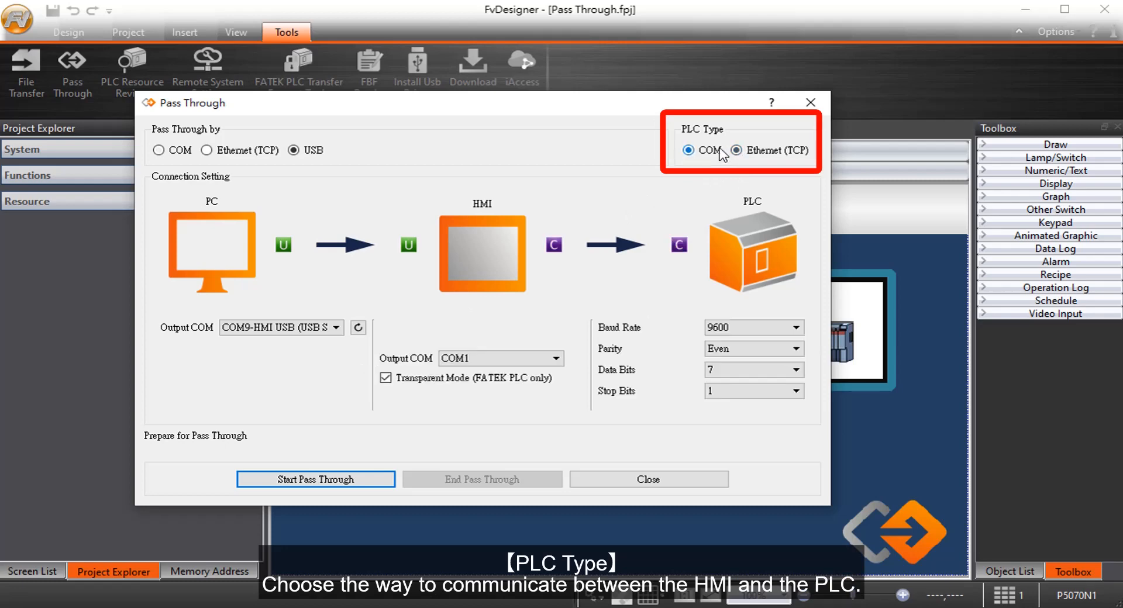
{"action": "mouse_move", "coordinate": [605, 356]}
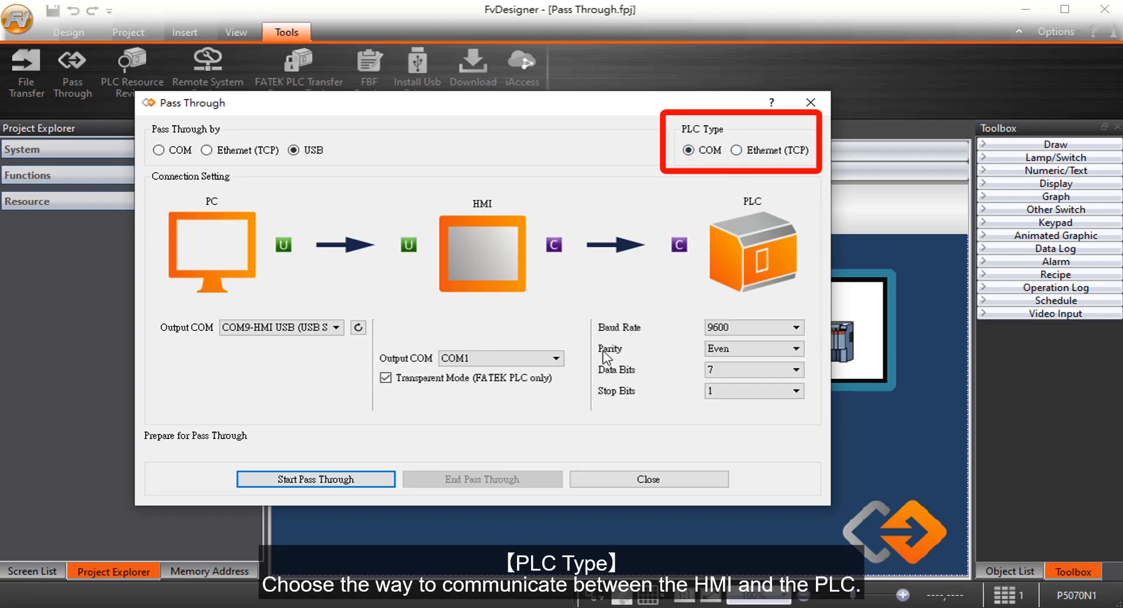
{"action": "left_click", "coordinate": [554, 358]}
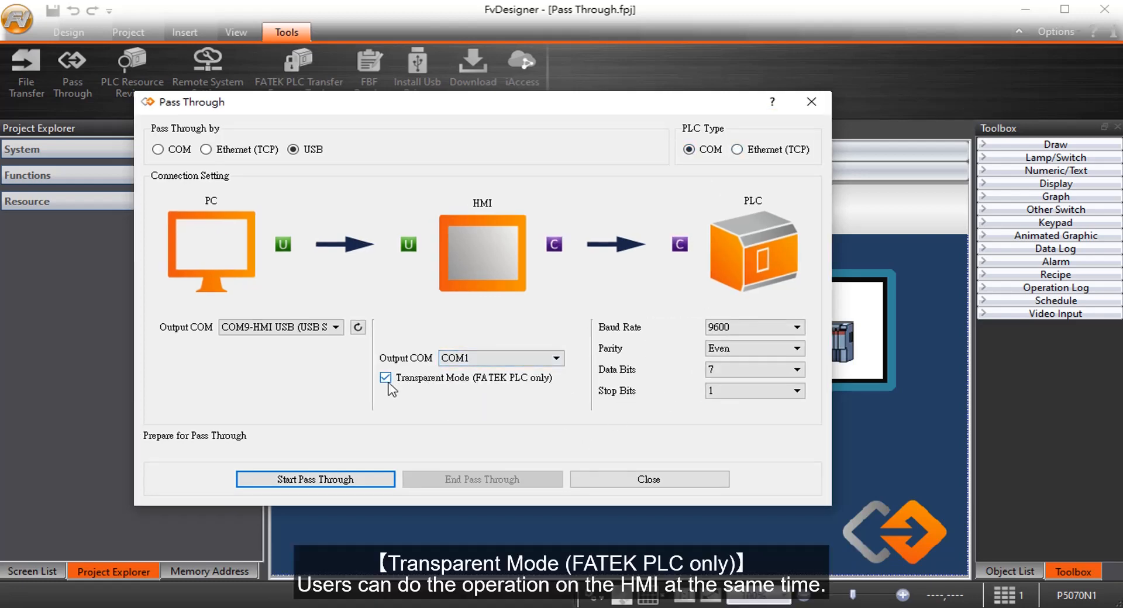
{"action": "left_click", "coordinate": [385, 377]}
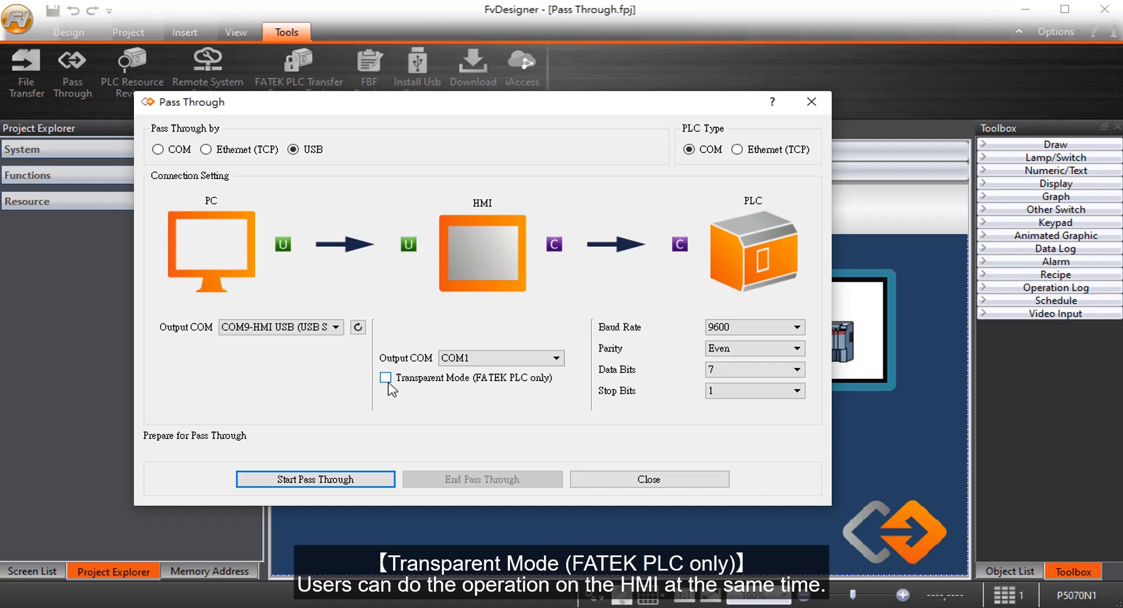
{"action": "left_click", "coordinate": [385, 377]}
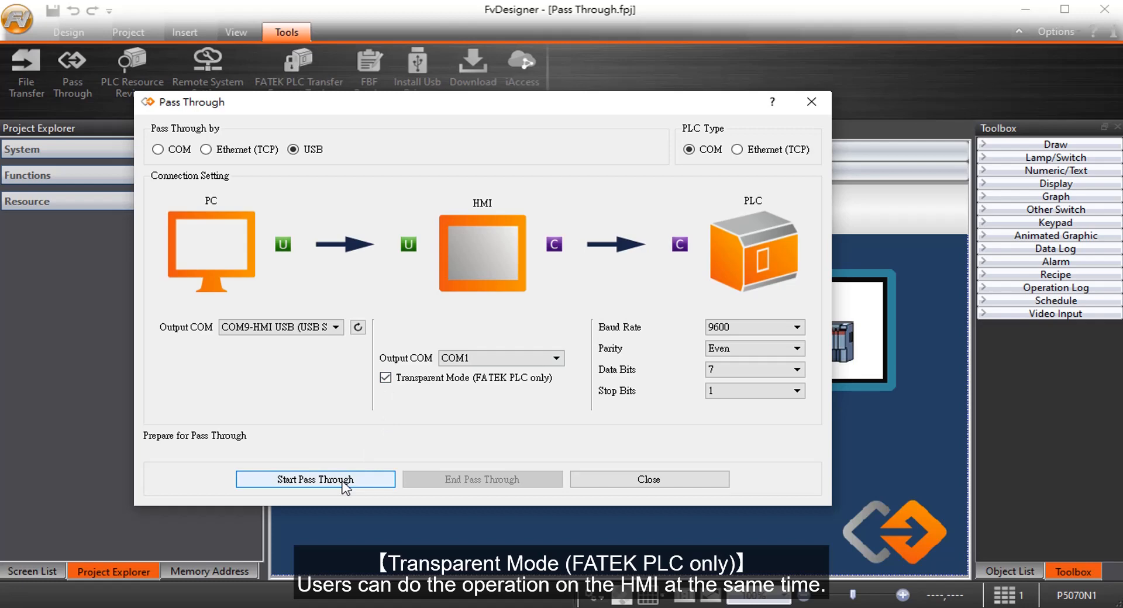
- Start pass-through mode, acknowledge the COM9 success message, and launch WinProLadder
{"action": "left_click", "coordinate": [315, 480]}
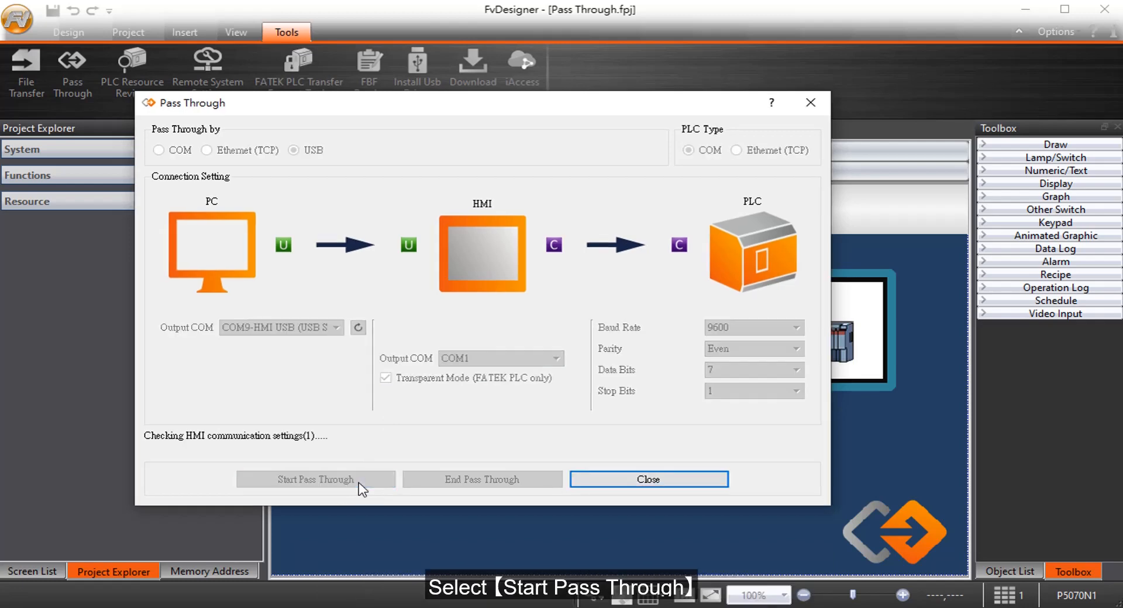
{"action": "left_click", "coordinate": [315, 480]}
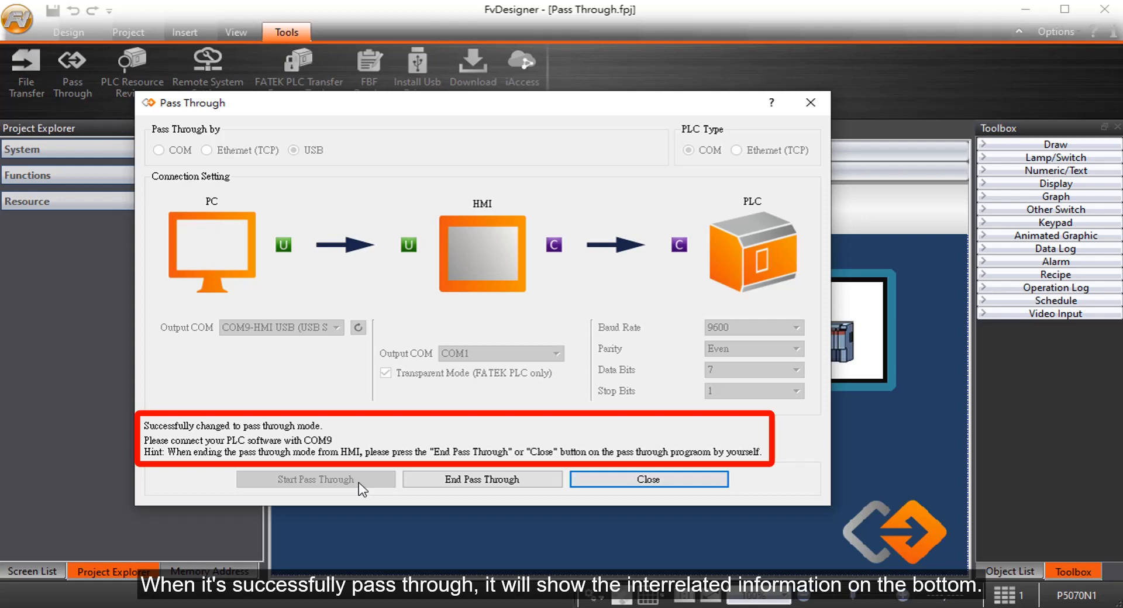
{"action": "left_click", "coordinate": [207, 150]}
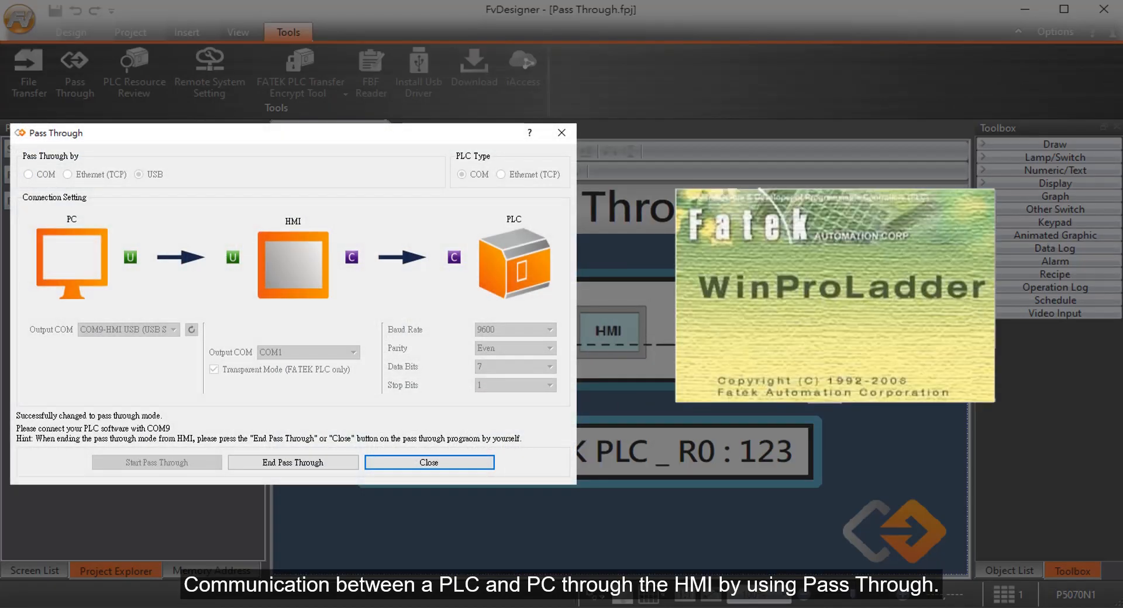
- Go online with the FBs-10MA PLC over RS232 COM9 and open Status Monitoring
{"action": "left_click", "coordinate": [774, 74]}
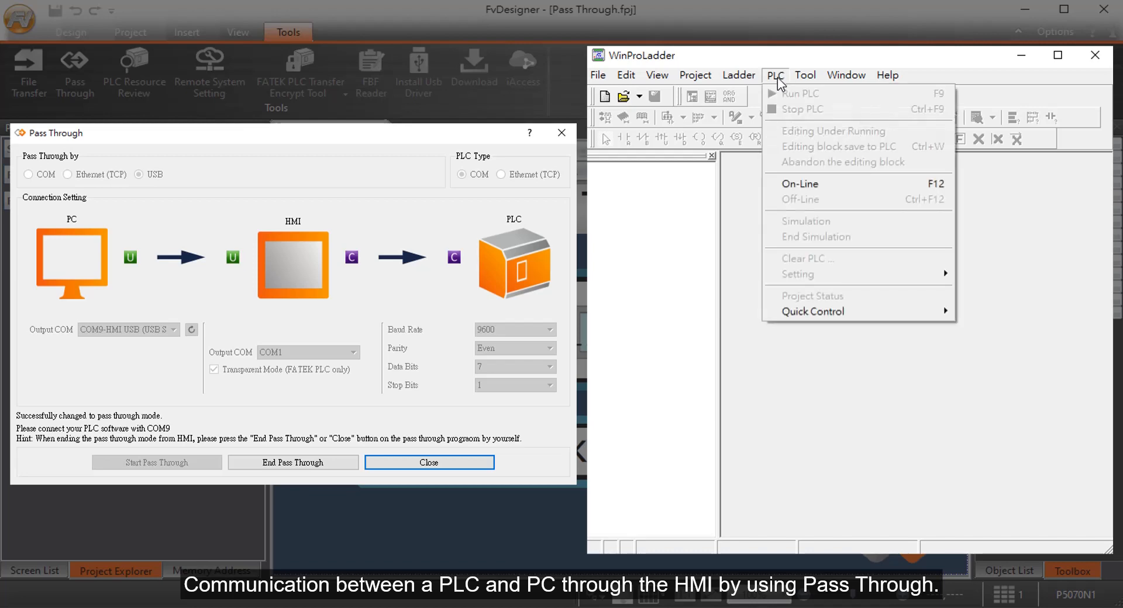
{"action": "left_click", "coordinate": [799, 184]}
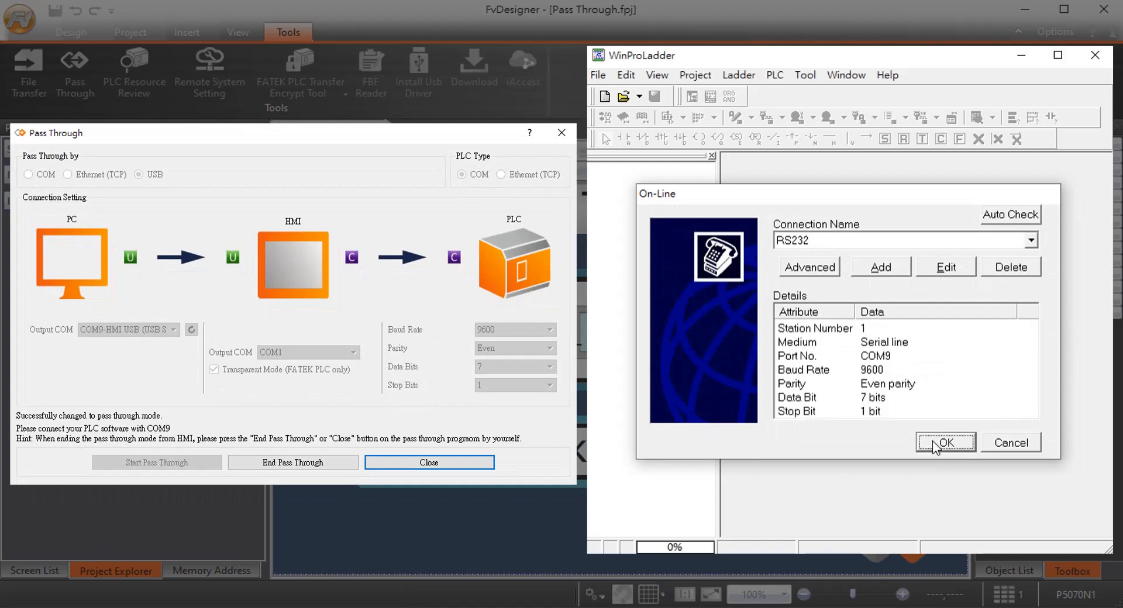
{"action": "left_click", "coordinate": [944, 443]}
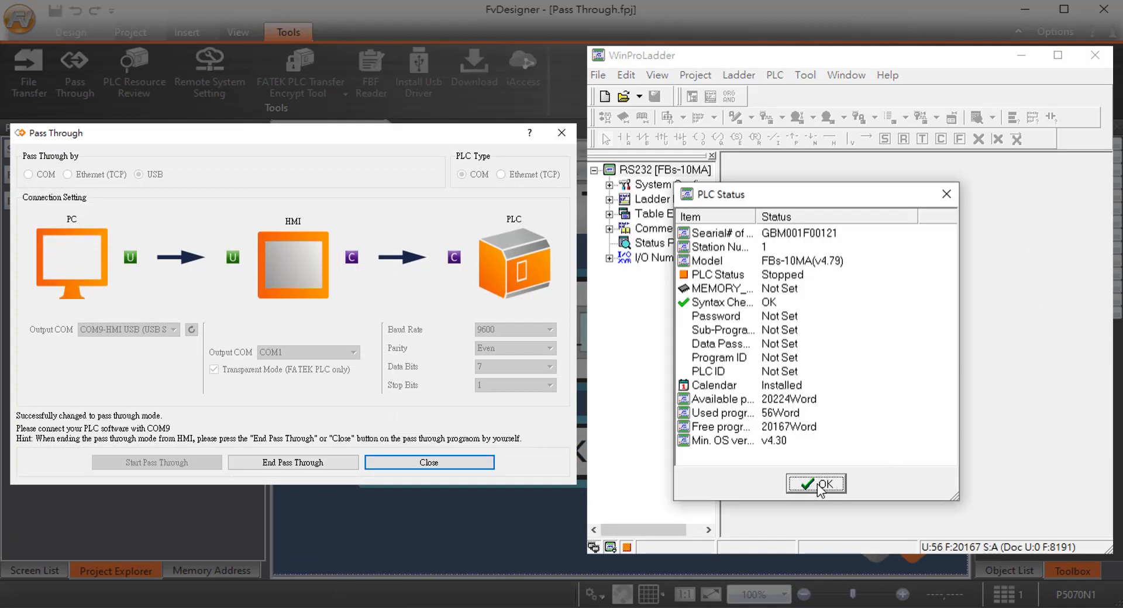
{"action": "left_click", "coordinate": [816, 484]}
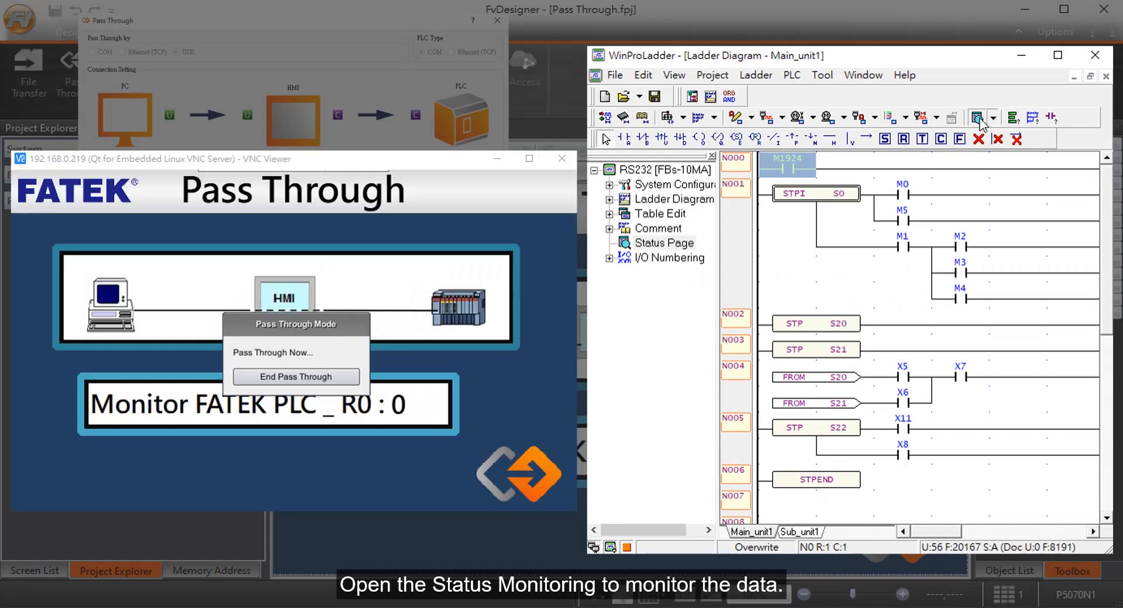
{"action": "left_click", "coordinate": [976, 117]}
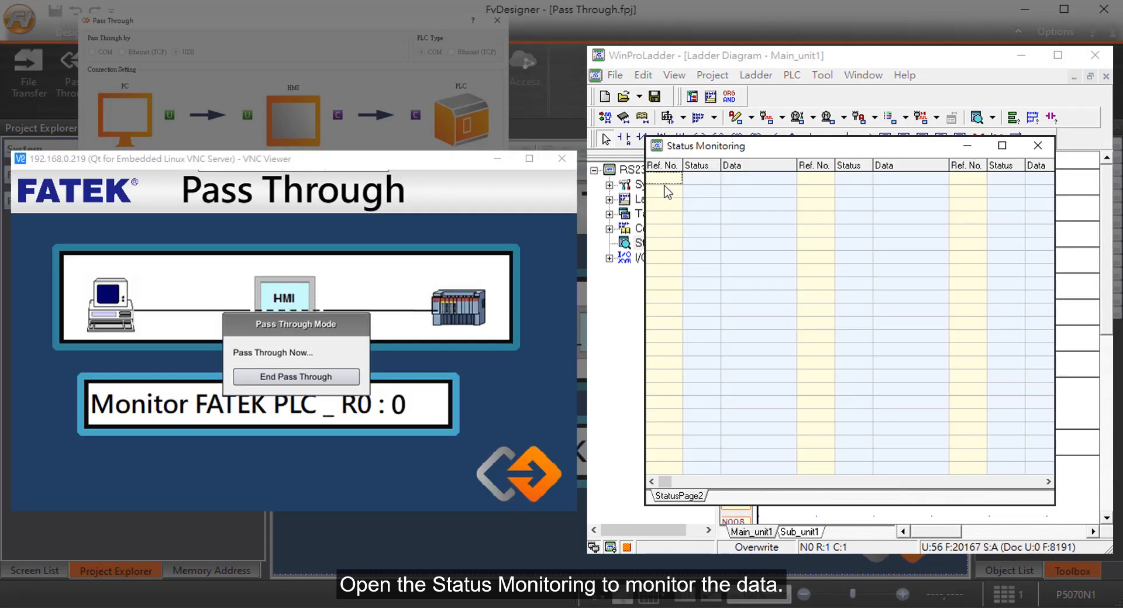